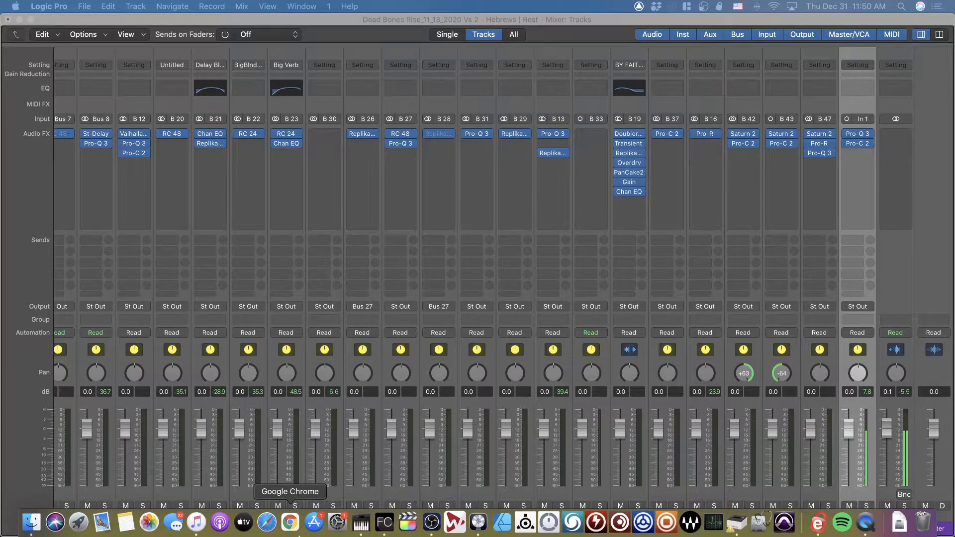
mouse_move(430, 522)
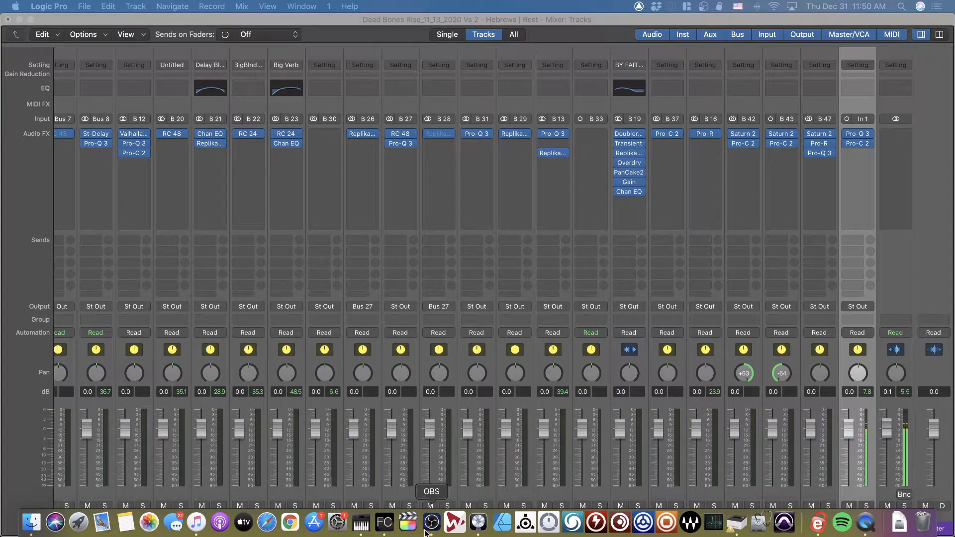
mouse_move(196, 522)
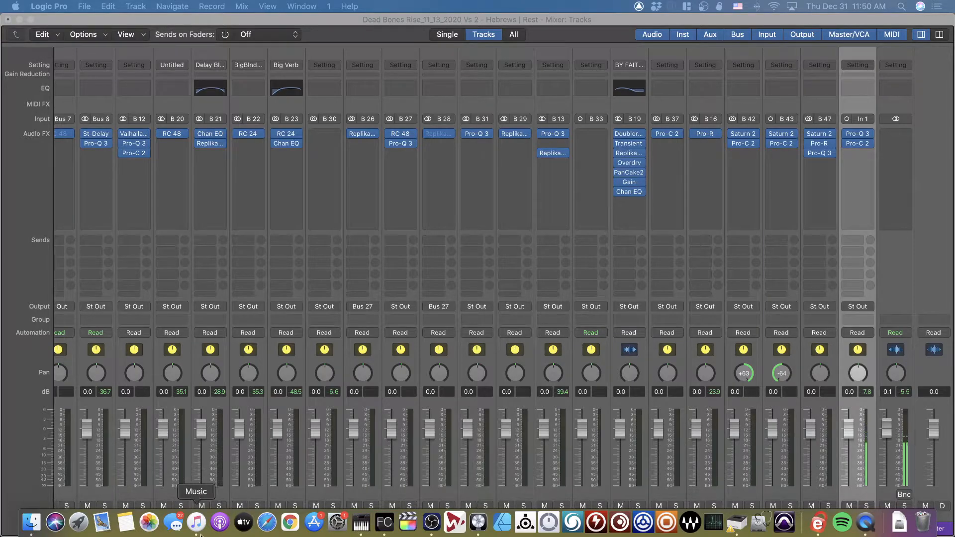
mouse_move(383, 521)
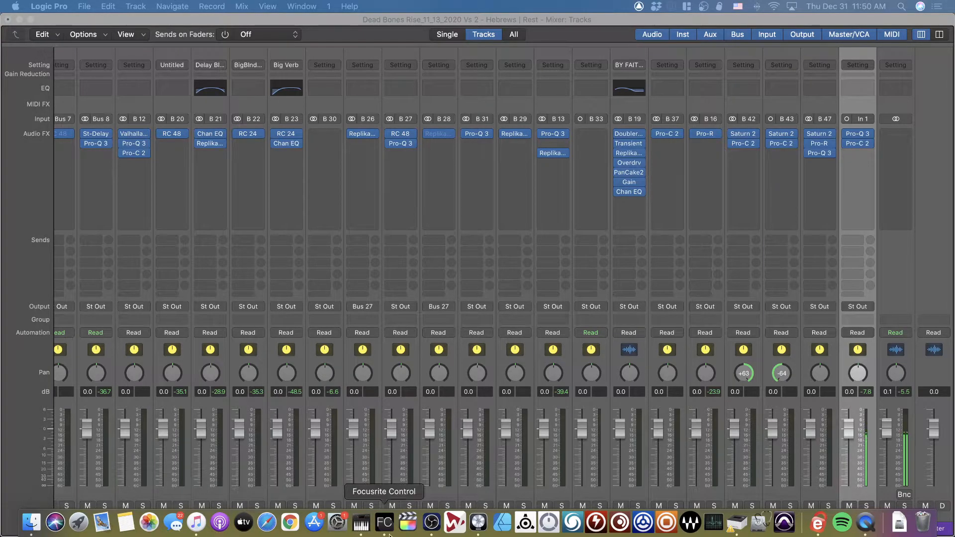
Step: Review the Aggregate BlackHole and BH Multi-Output Device setups in Audio MIDI Setup
left_click(313, 523)
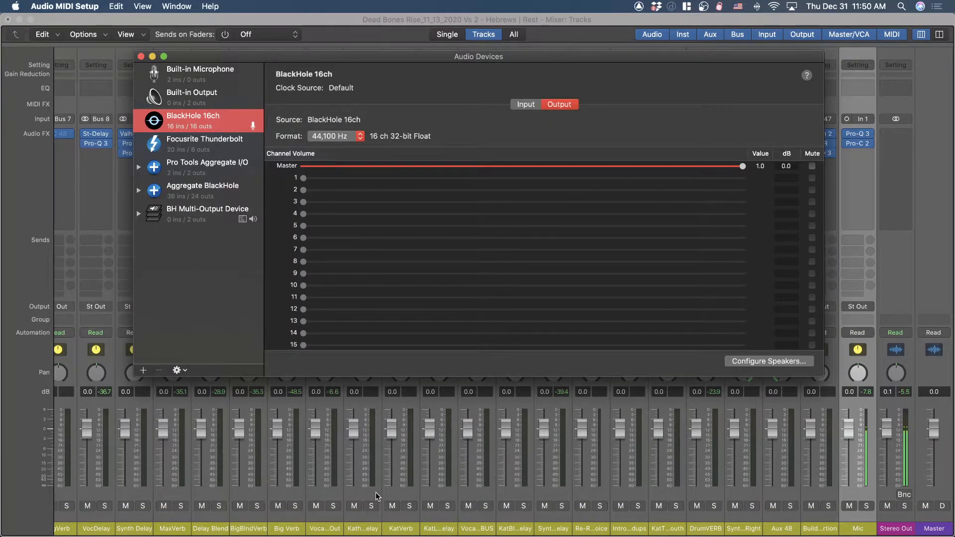
mouse_move(380, 458)
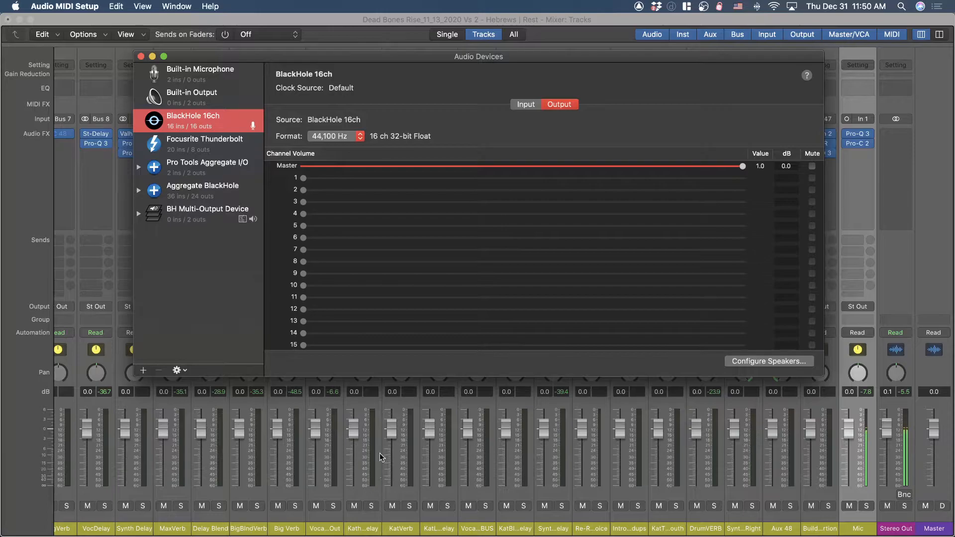
mouse_move(222, 327)
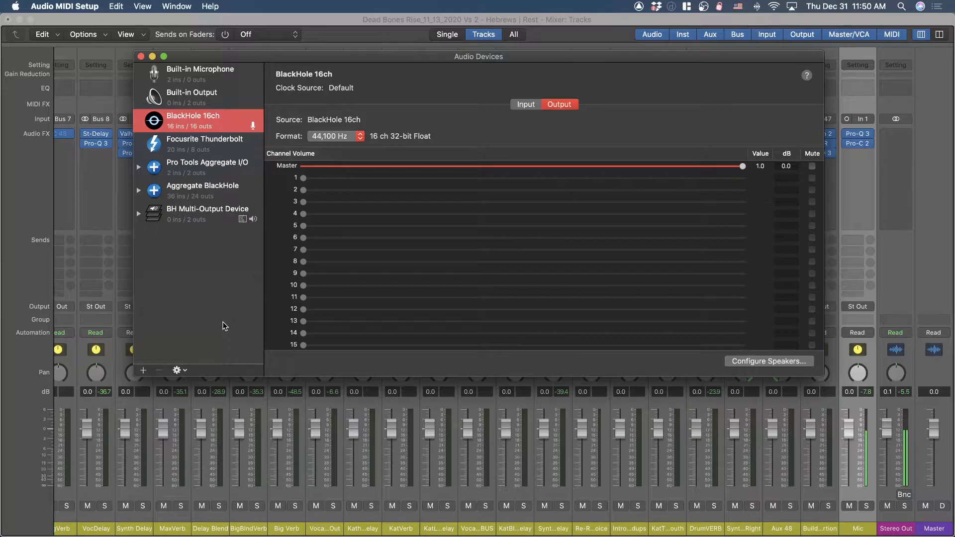
mouse_move(257, 120)
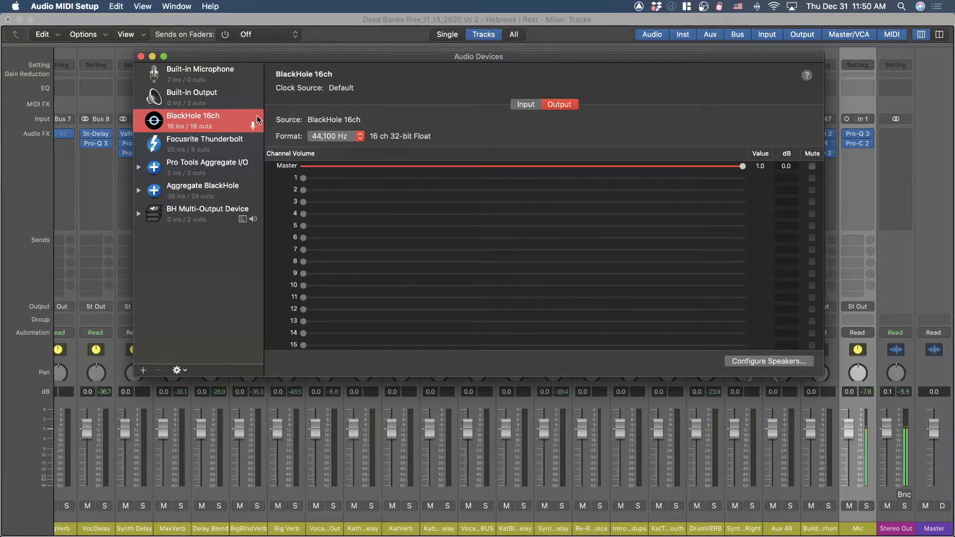
mouse_move(209, 123)
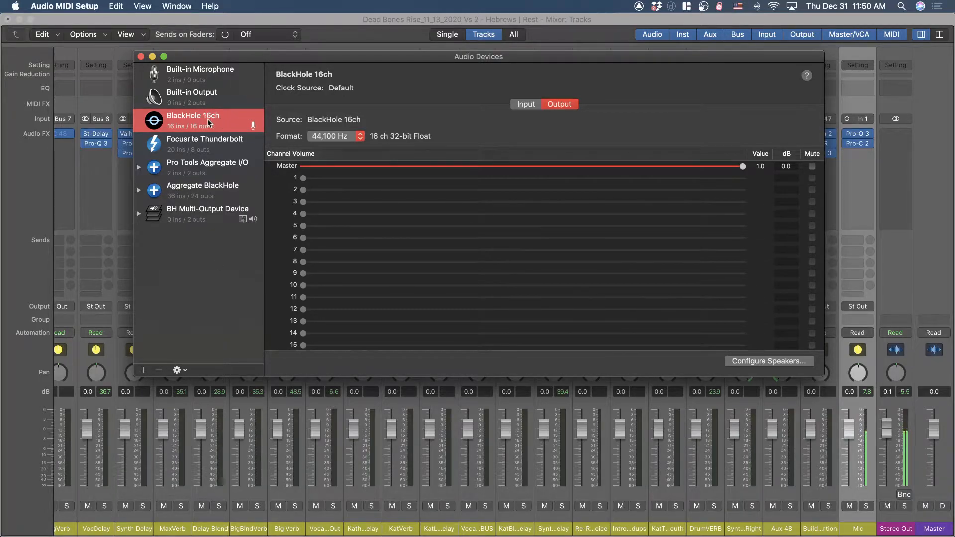
left_click(203, 190)
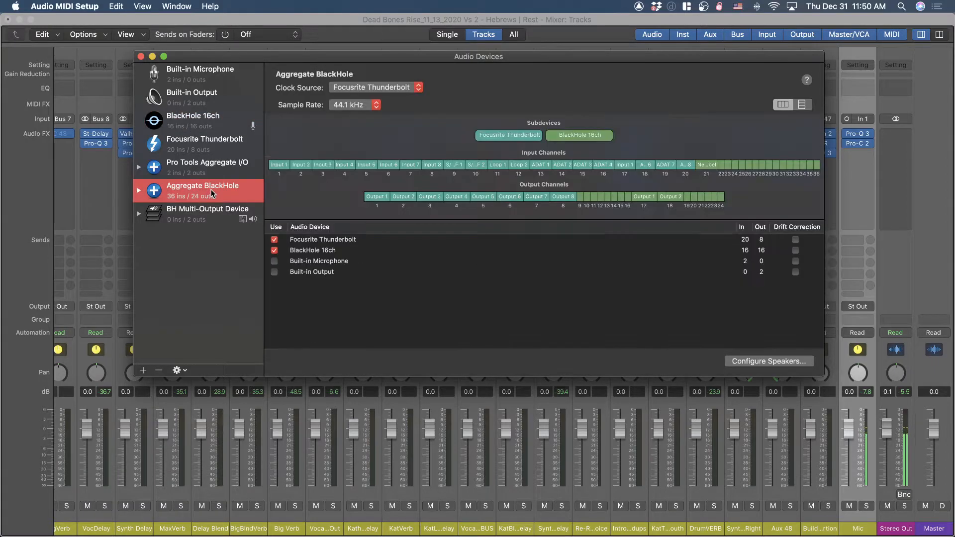
left_click(207, 213)
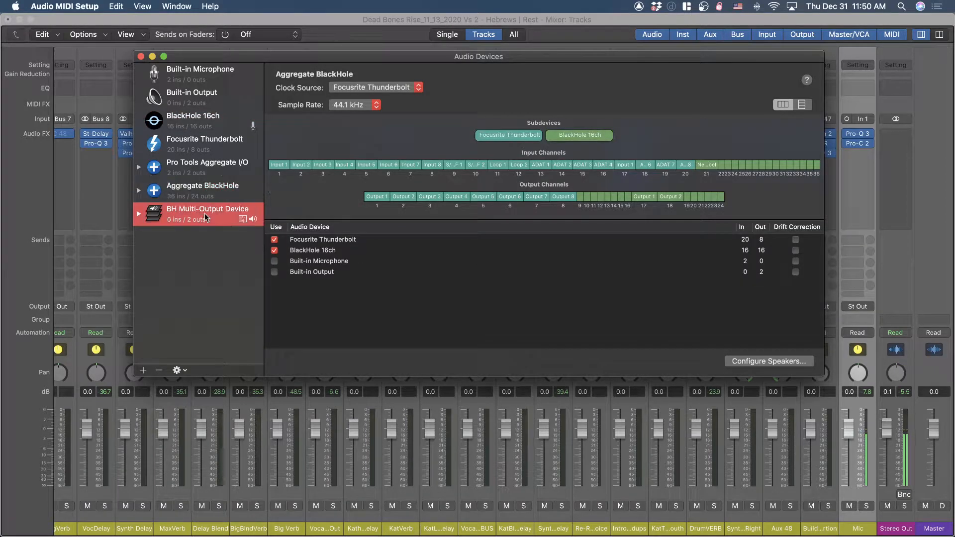
left_click(207, 214)
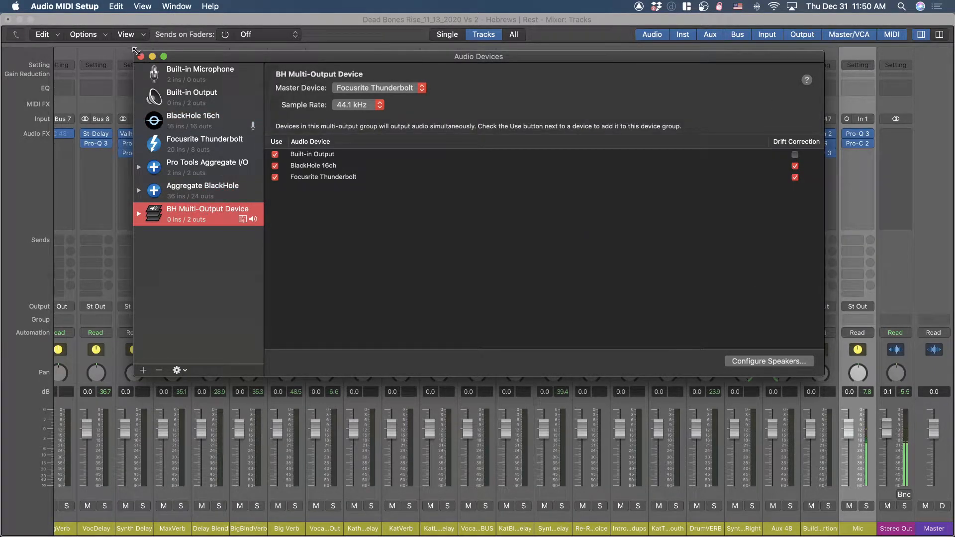
Step: In OBS, check that Mic/Aux 2's device is BlackHole 16ch, then close its properties
left_click(141, 56)
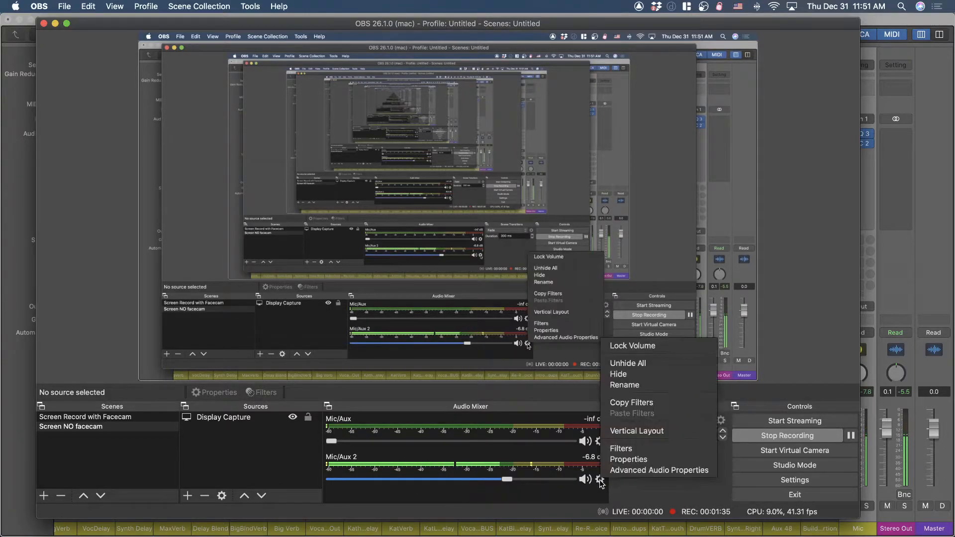
left_click(628, 458)
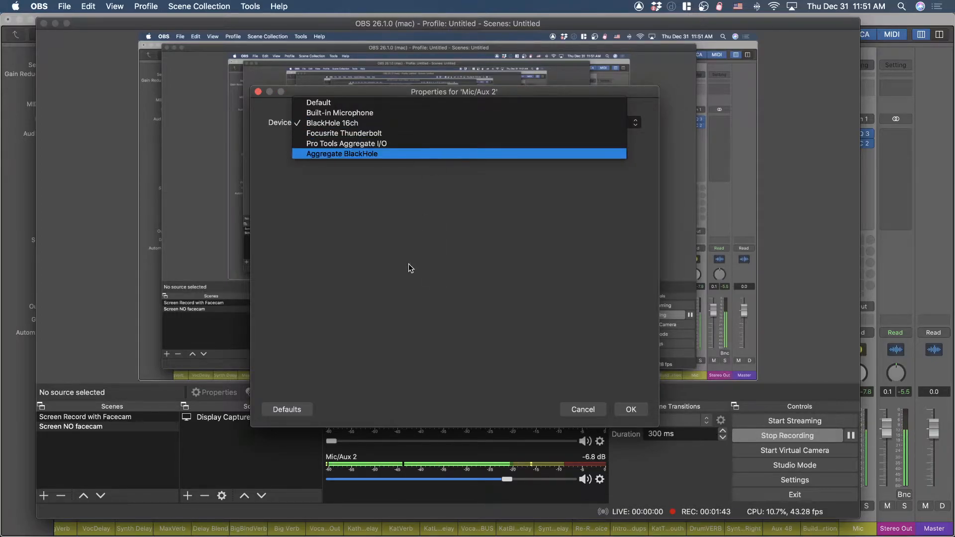
left_click(630, 408)
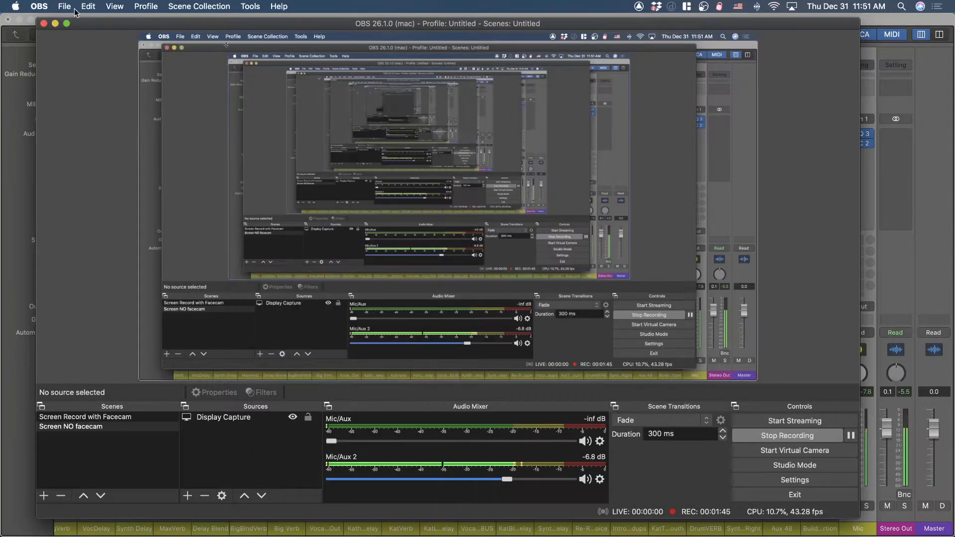
left_click(15, 6)
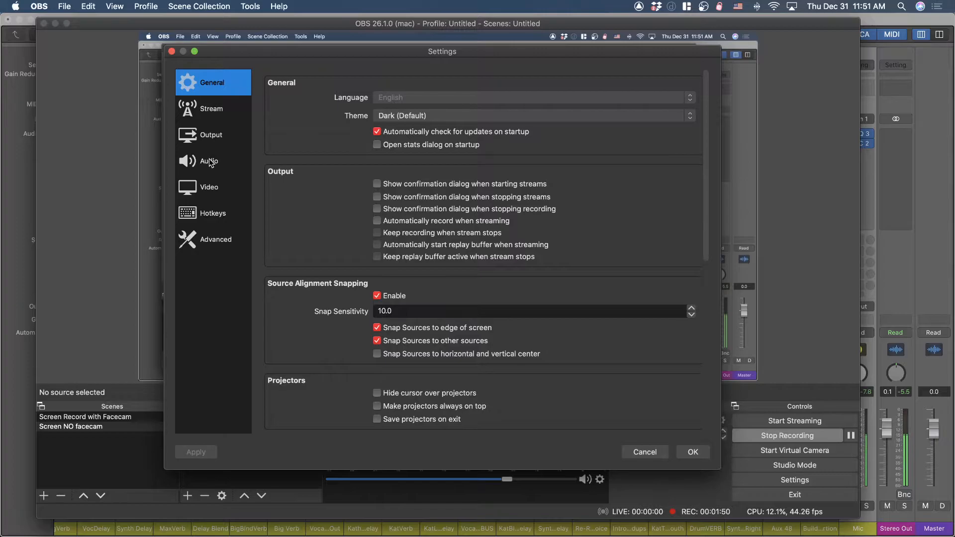
left_click(209, 161)
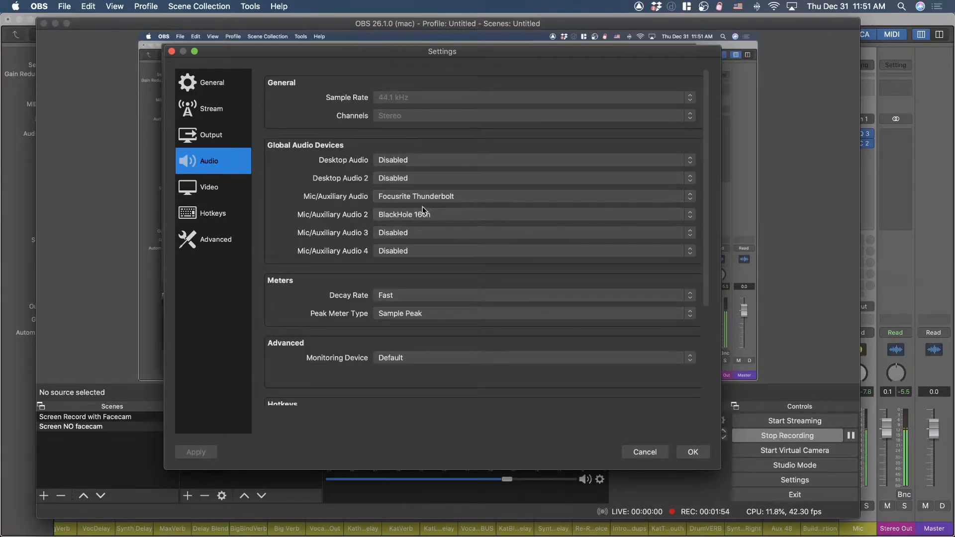
left_click(533, 159)
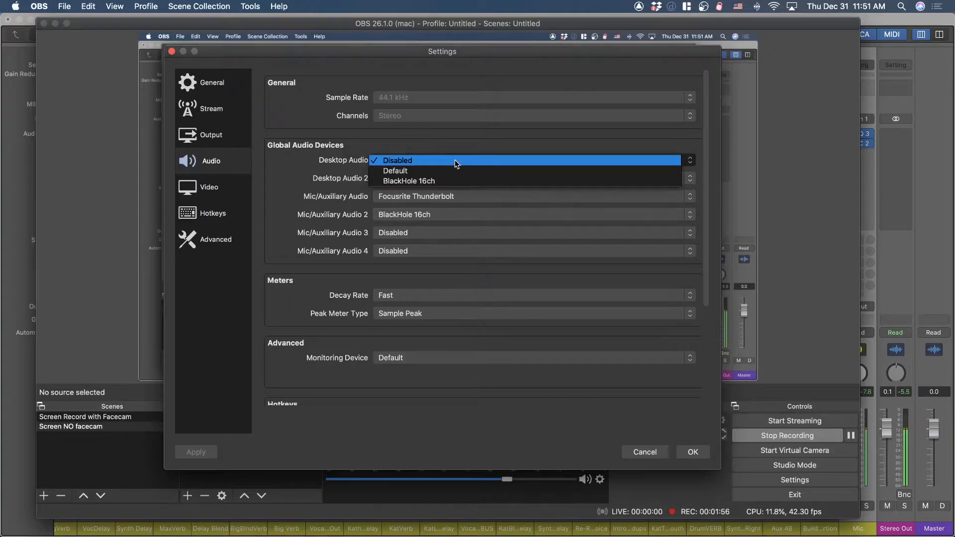
left_click(397, 160)
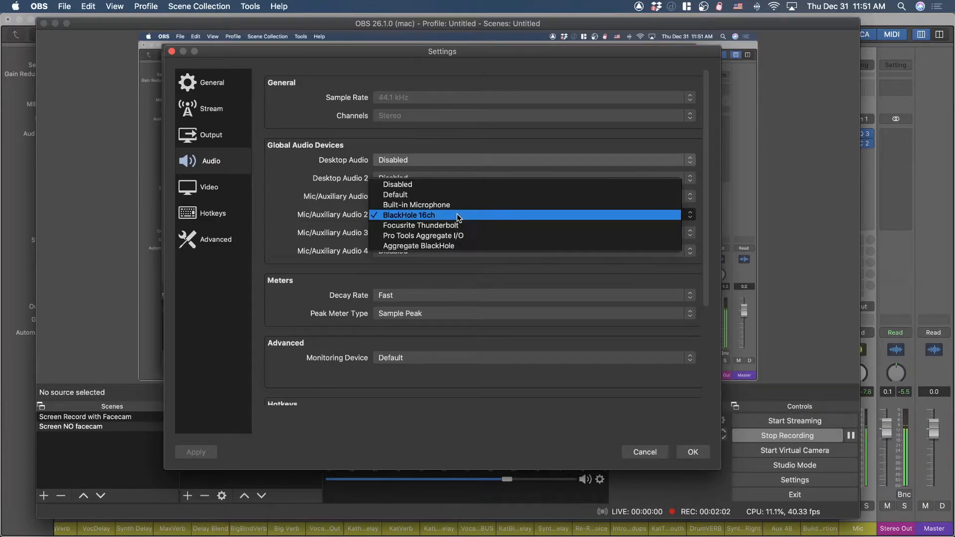
mouse_move(383, 218)
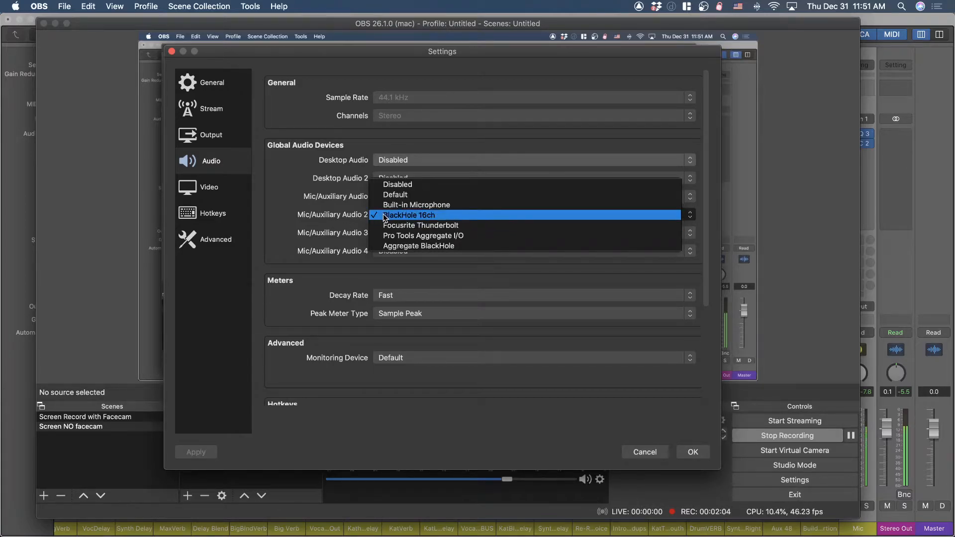
left_click(420, 225)
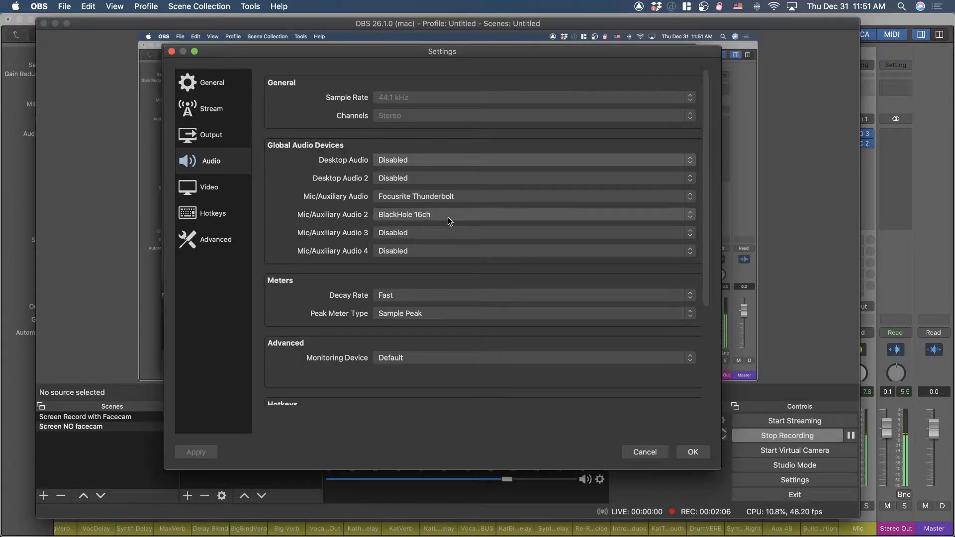
mouse_move(600, 472)
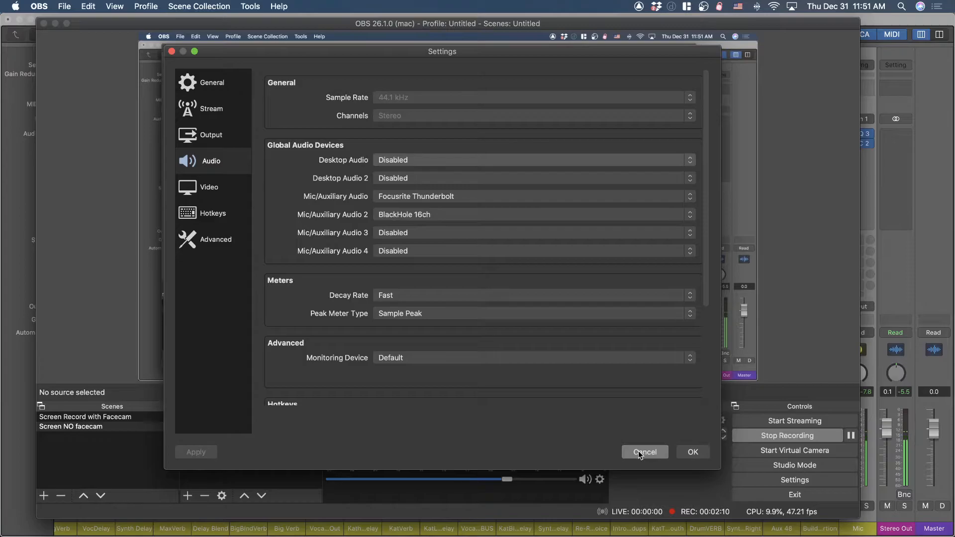
mouse_move(550, 342)
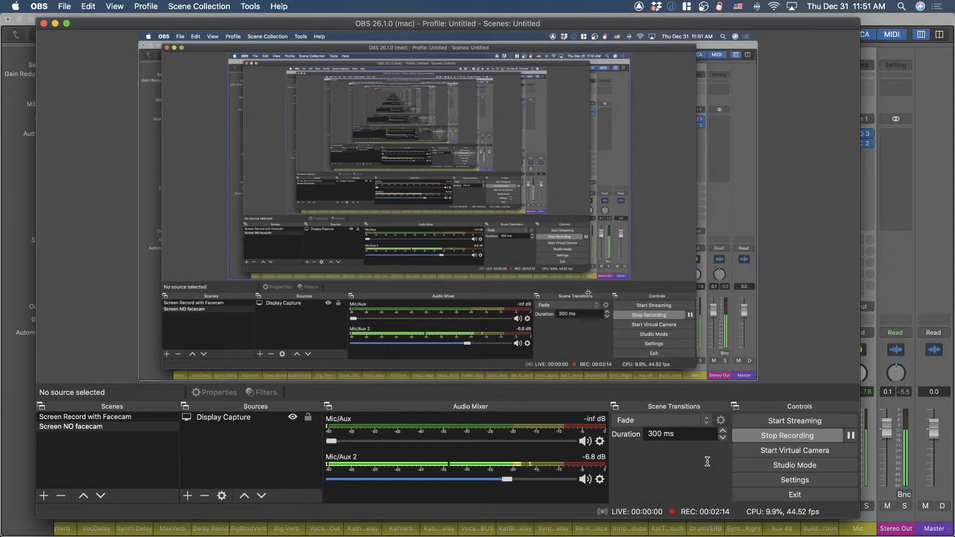
mouse_move(730, 473)
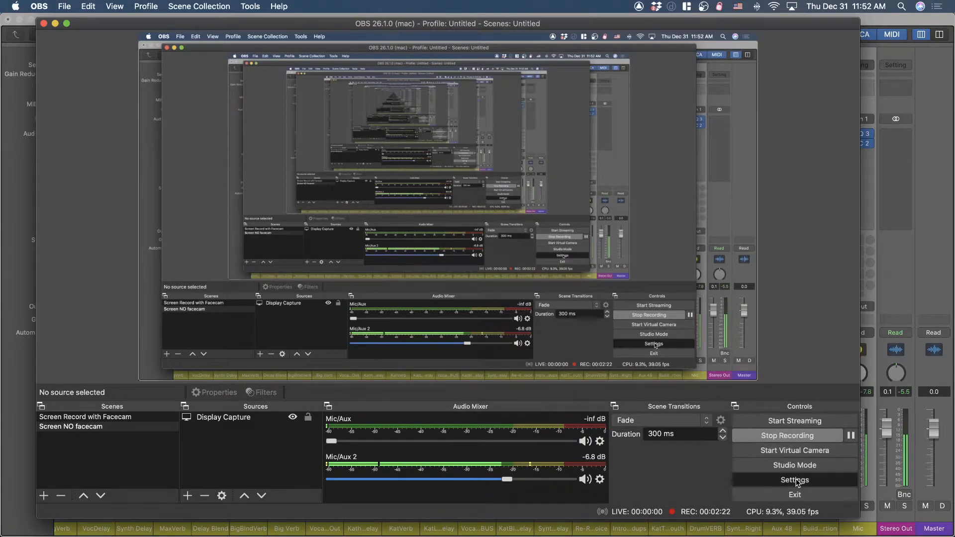
left_click(795, 480)
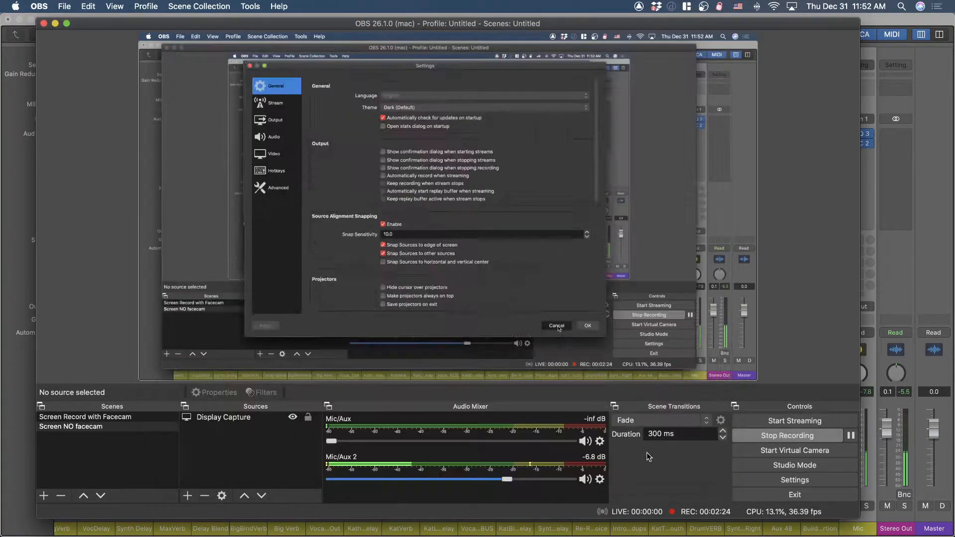
left_click(600, 480)
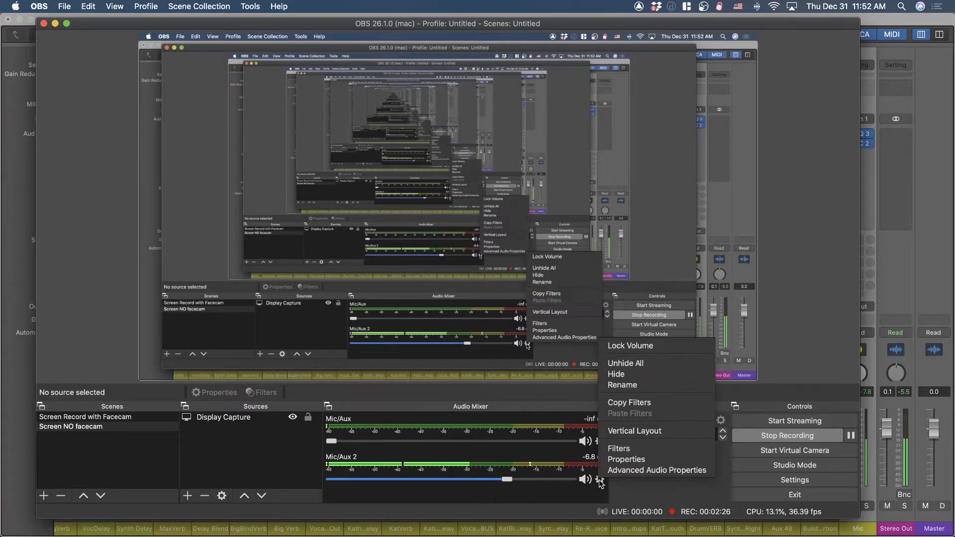
left_click(618, 449)
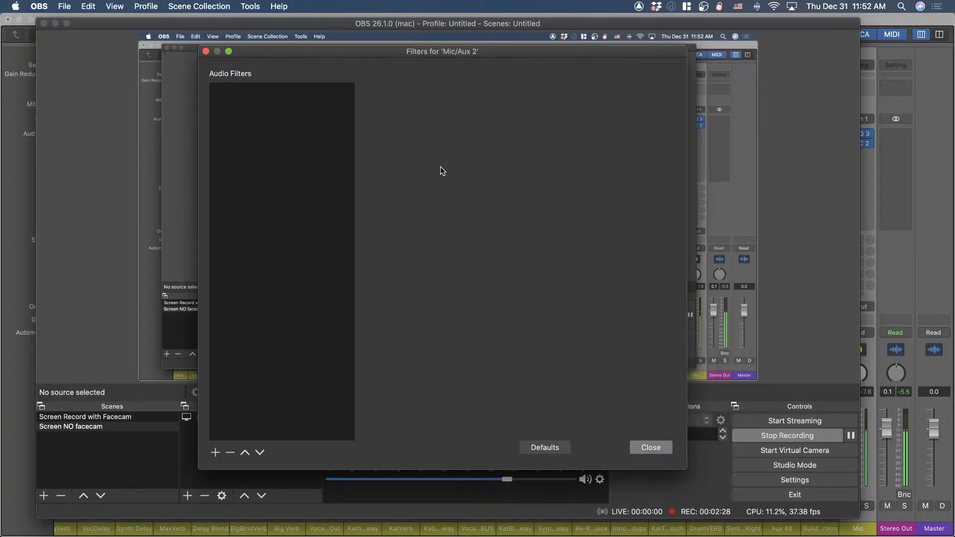
left_click(214, 452)
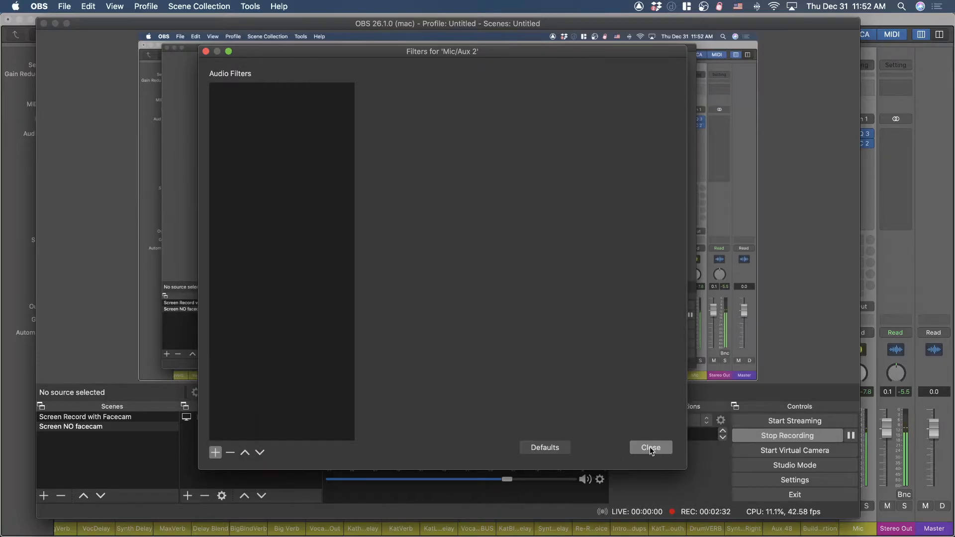
left_click(650, 447)
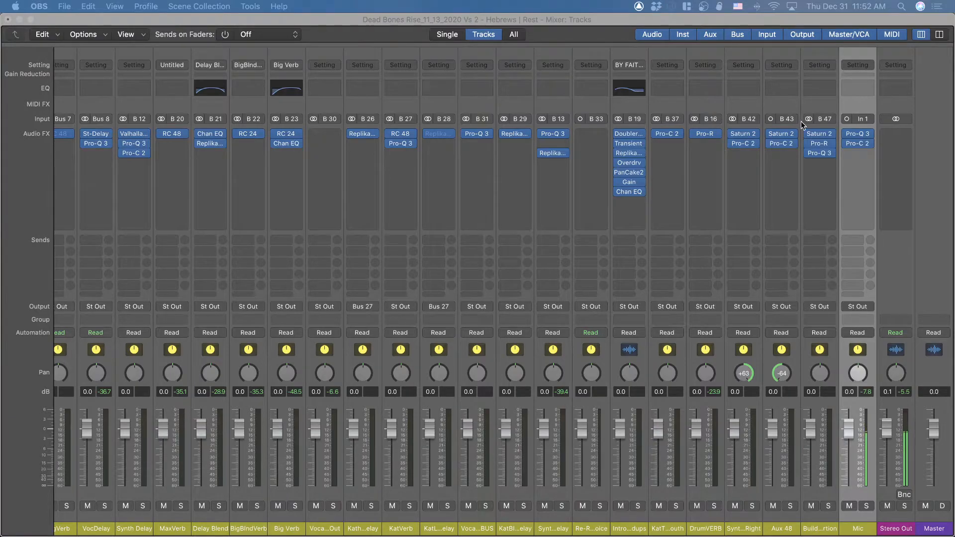
mouse_move(857, 143)
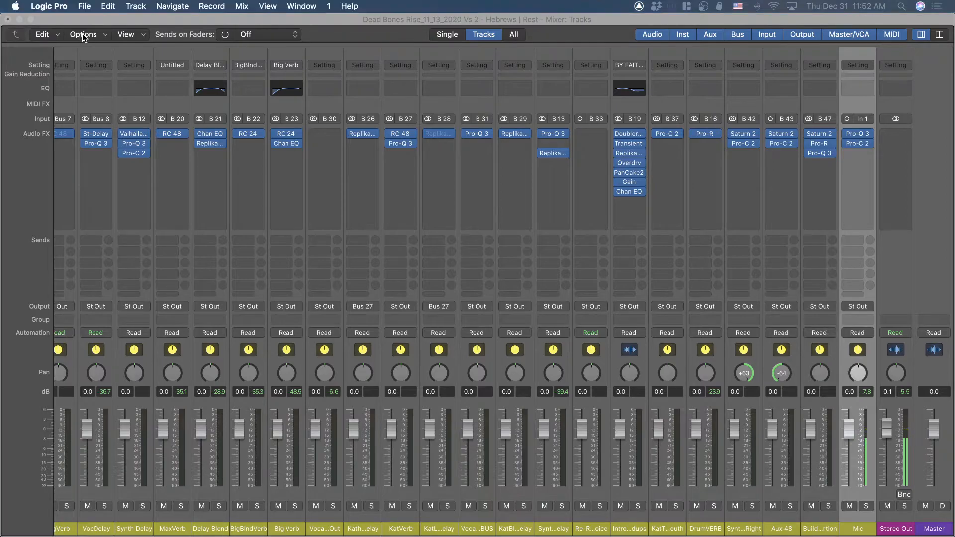
left_click(83, 35)
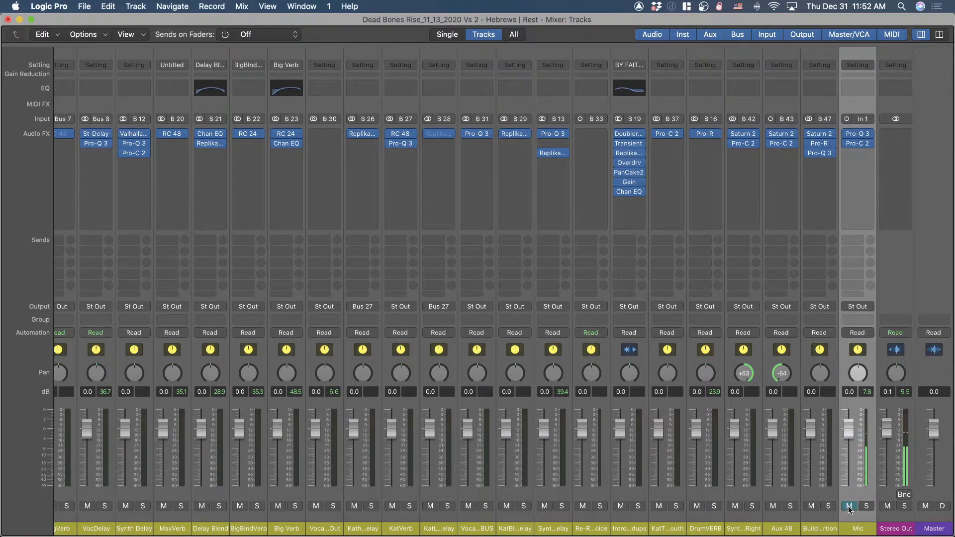
left_click(849, 506)
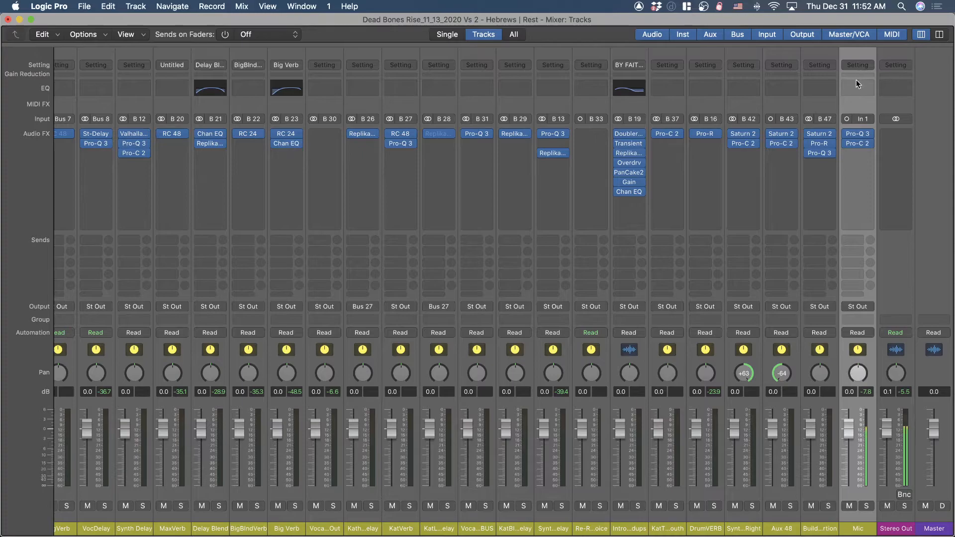
mouse_move(844, 508)
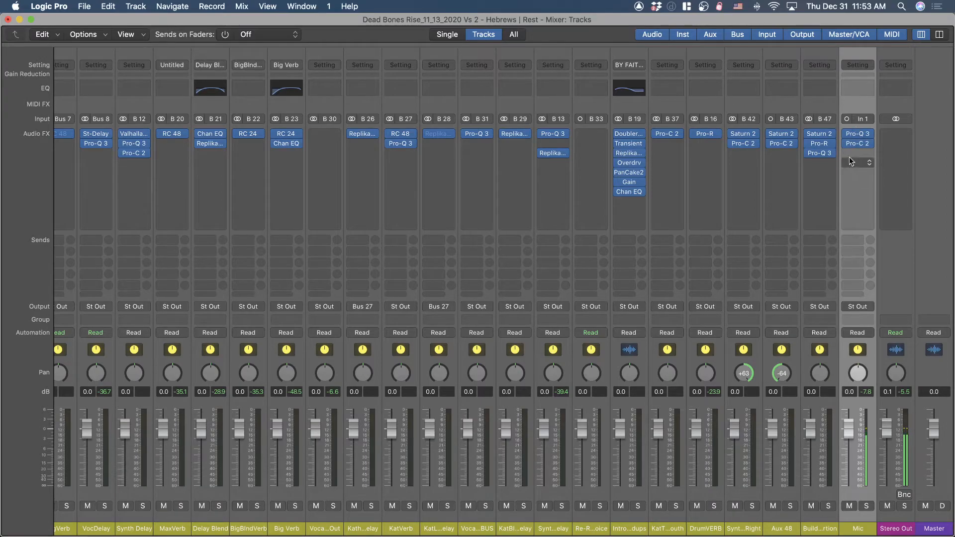
left_click(857, 143)
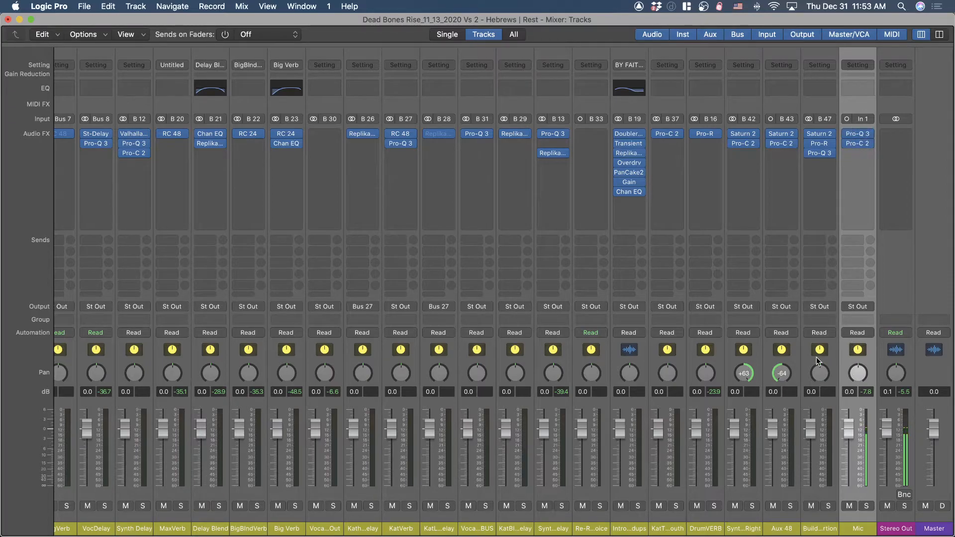
mouse_move(857, 467)
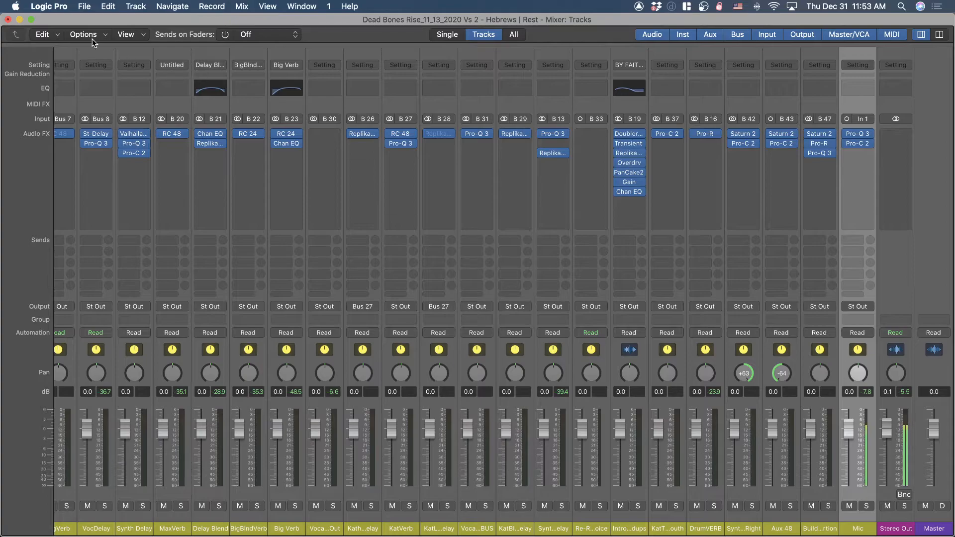
Step: Review Logic Pro audio devices: BH Multi-Output Device output, Focusrite Thunderbolt input
left_click(49, 6)
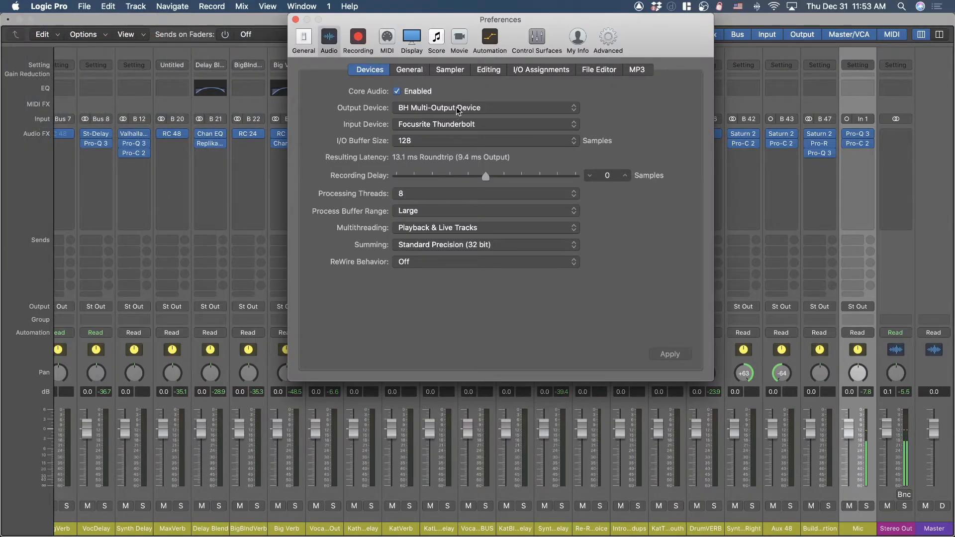
mouse_move(506, 114)
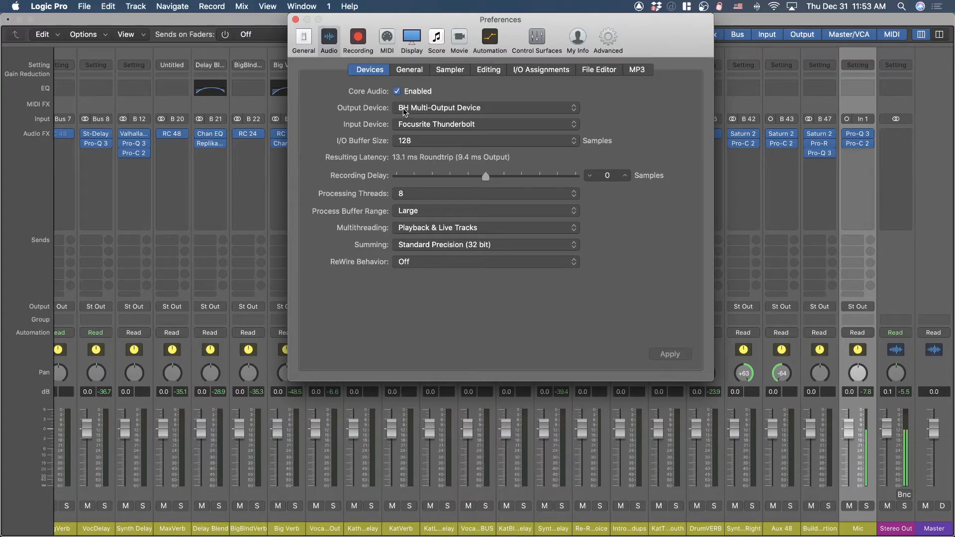
mouse_move(454, 109)
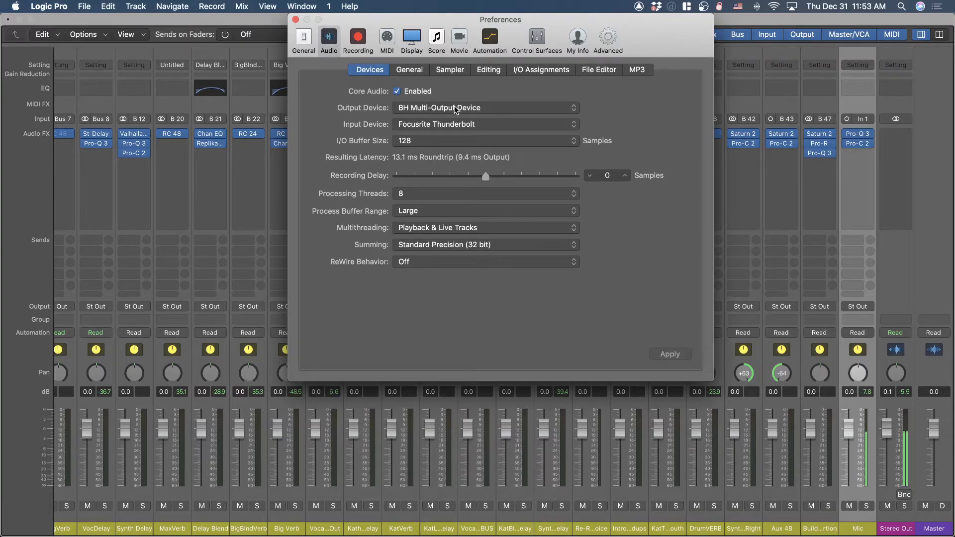
mouse_move(436, 128)
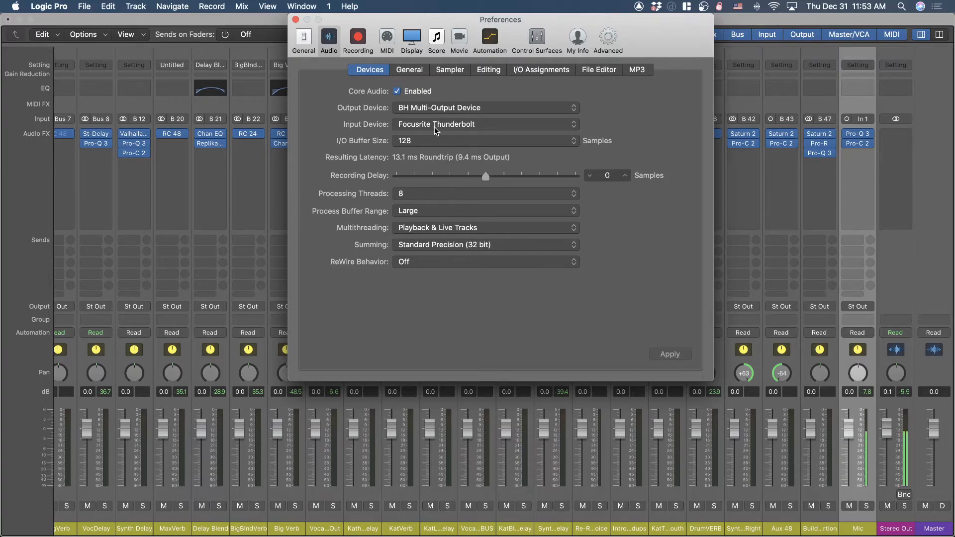
mouse_move(462, 128)
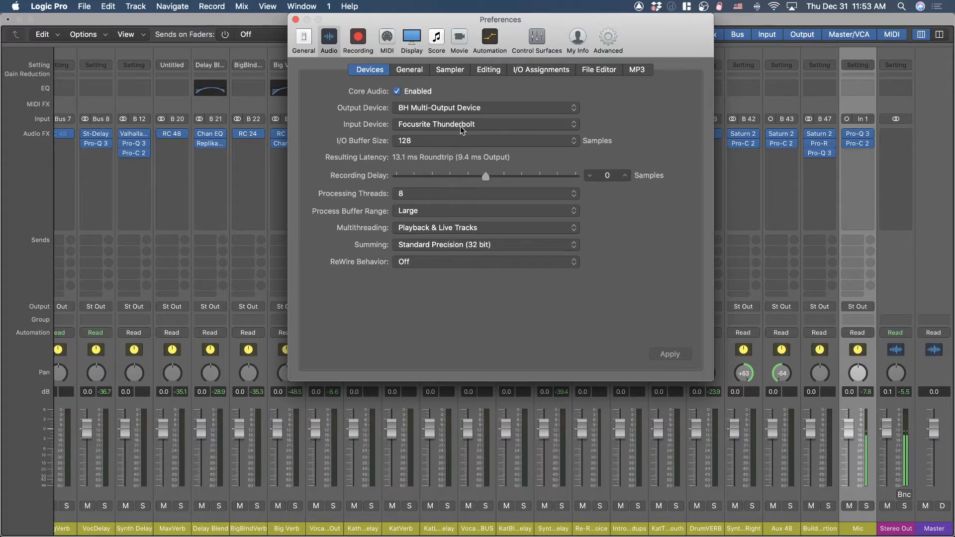
mouse_move(468, 111)
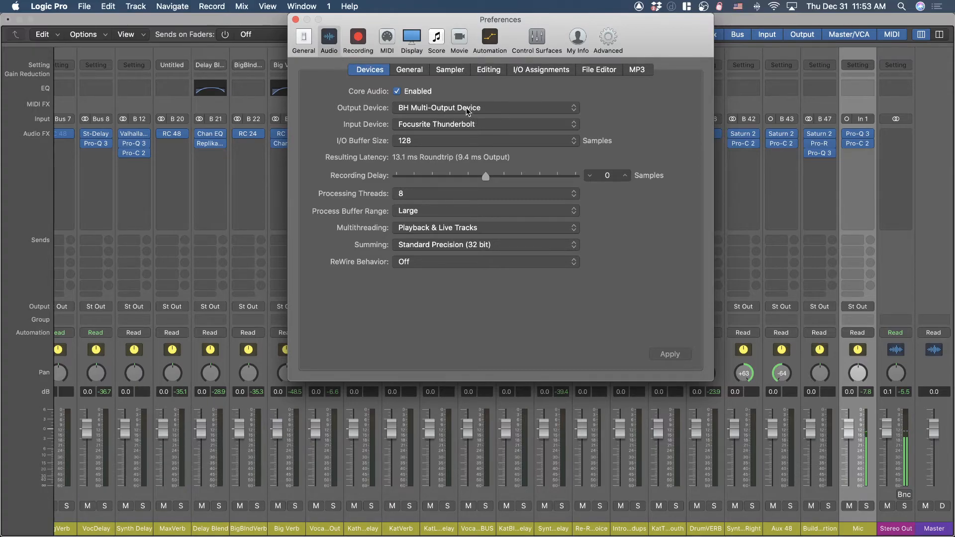
mouse_move(376, 126)
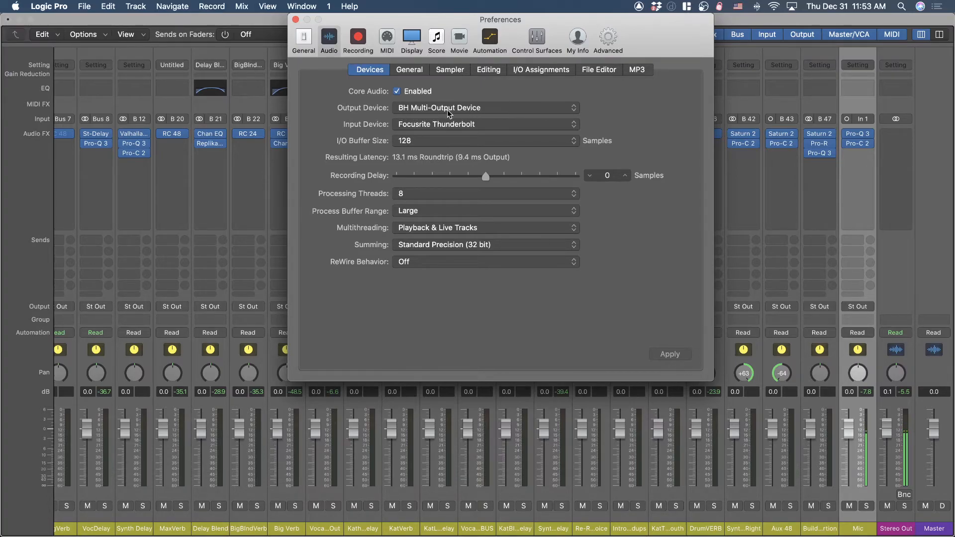
mouse_move(405, 110)
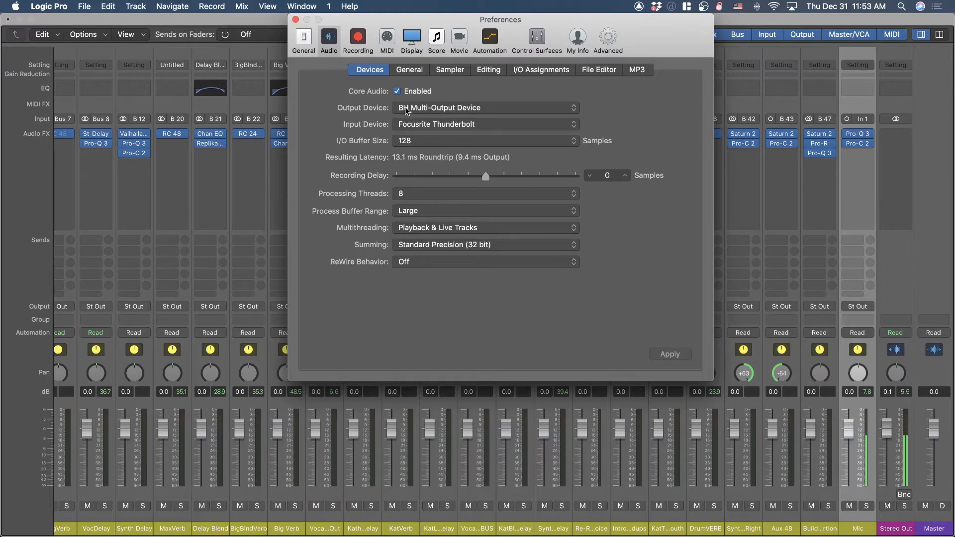
mouse_move(451, 125)
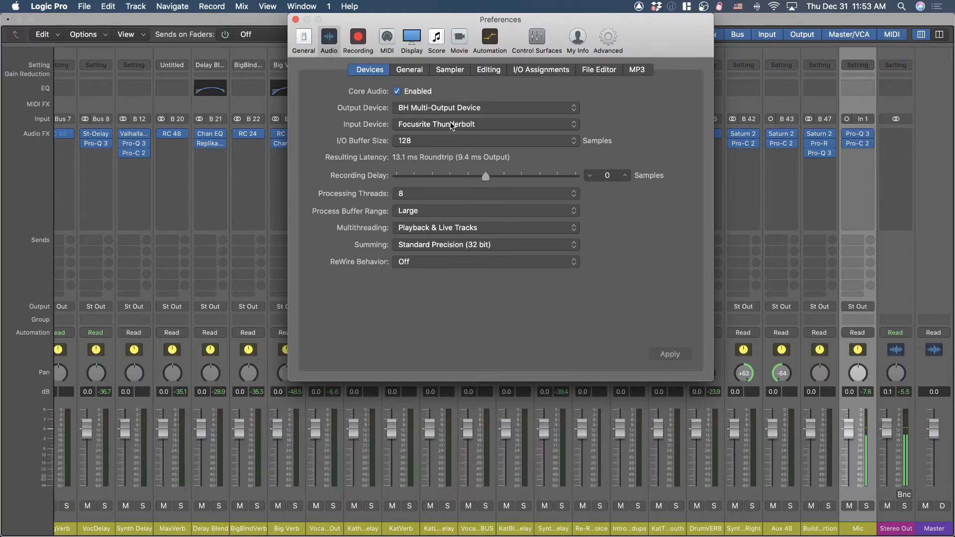
mouse_move(478, 129)
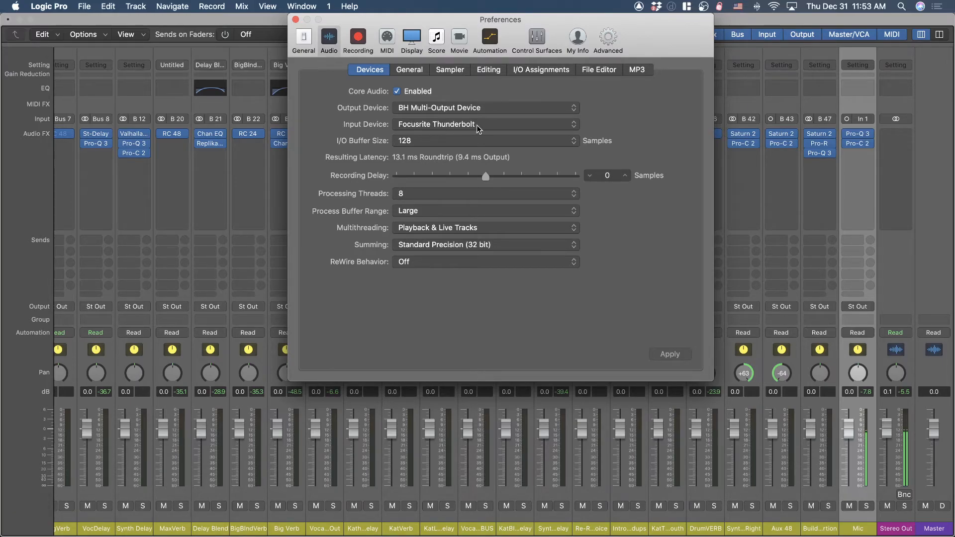
mouse_move(424, 132)
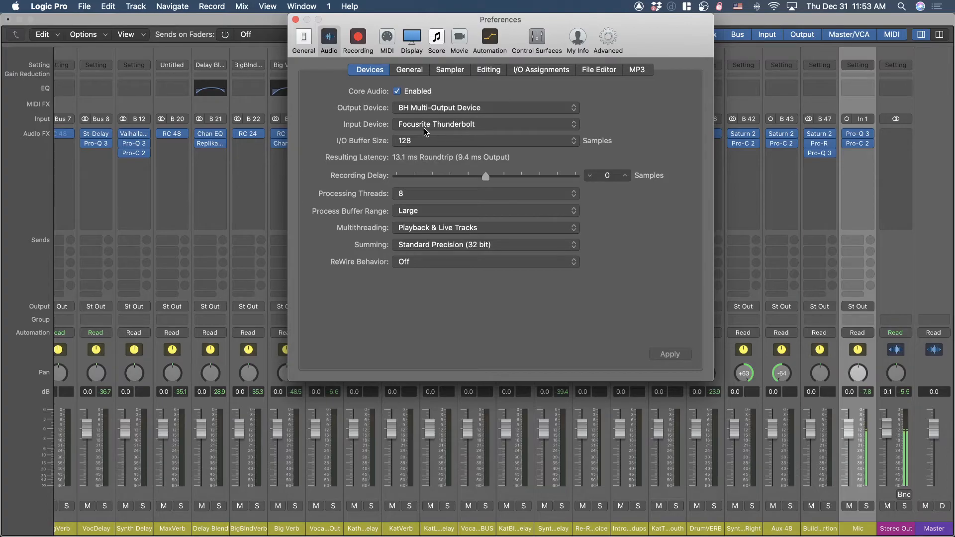
mouse_move(401, 114)
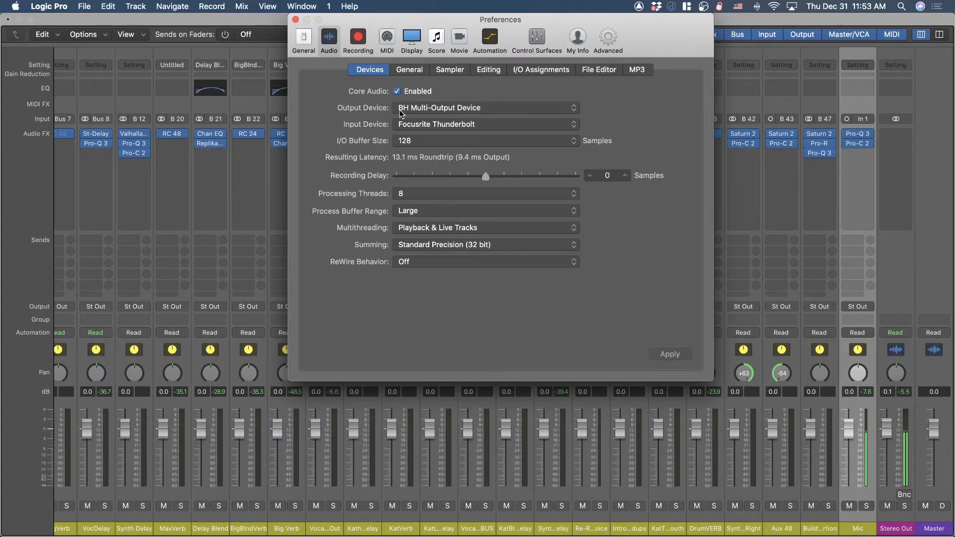
mouse_move(499, 210)
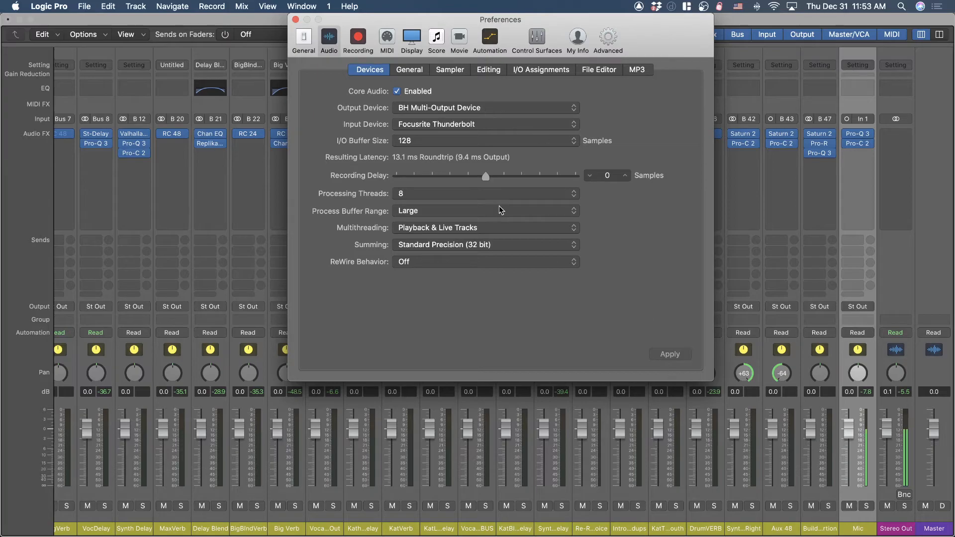
left_click(295, 20)
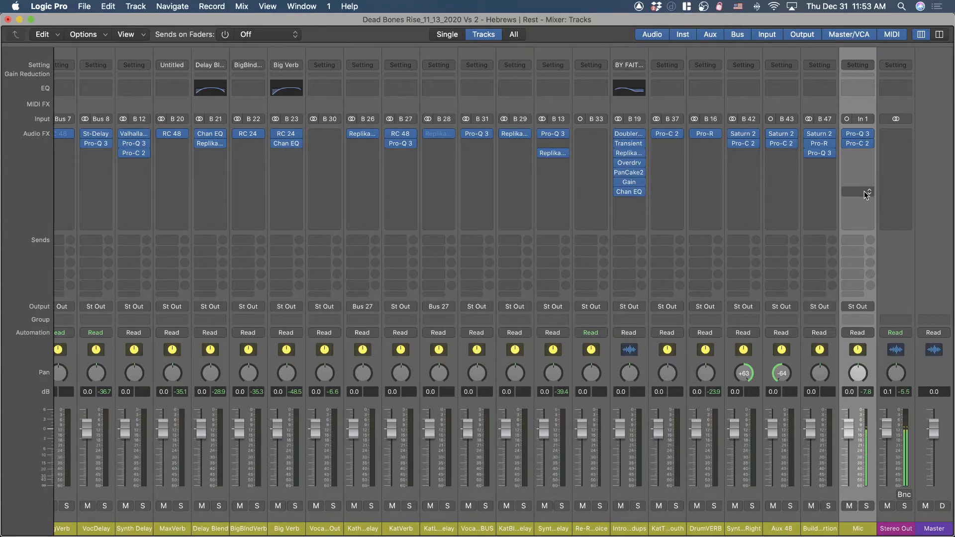
mouse_move(857, 192)
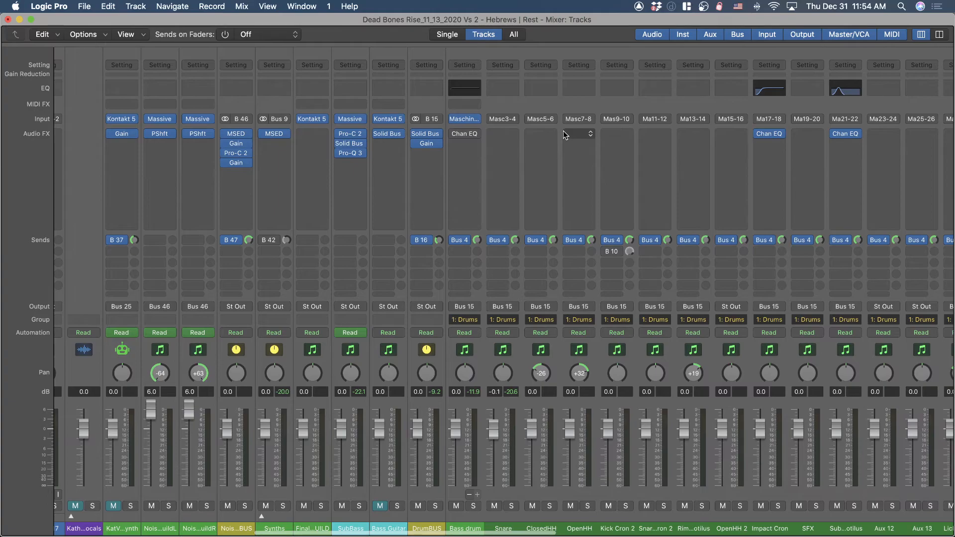
scroll("left", 3)
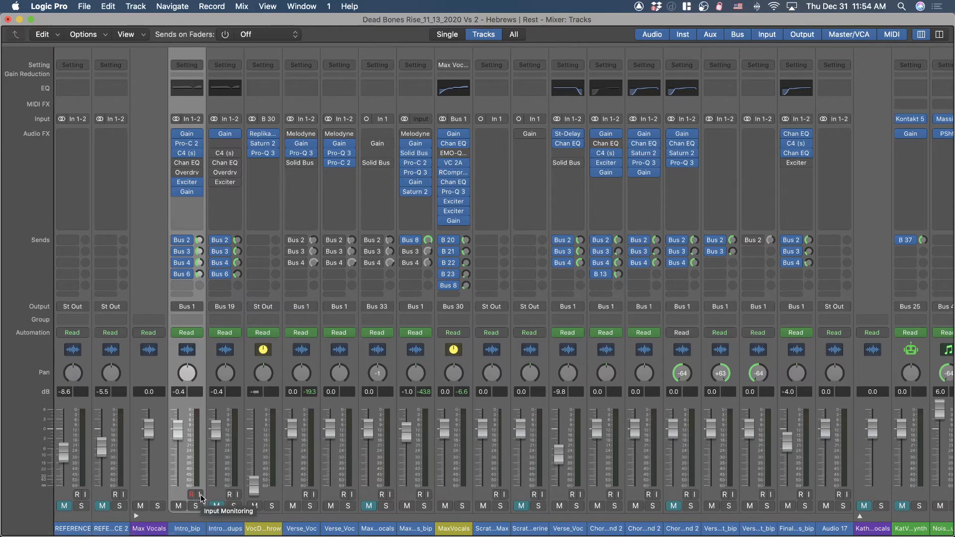
mouse_move(302, 446)
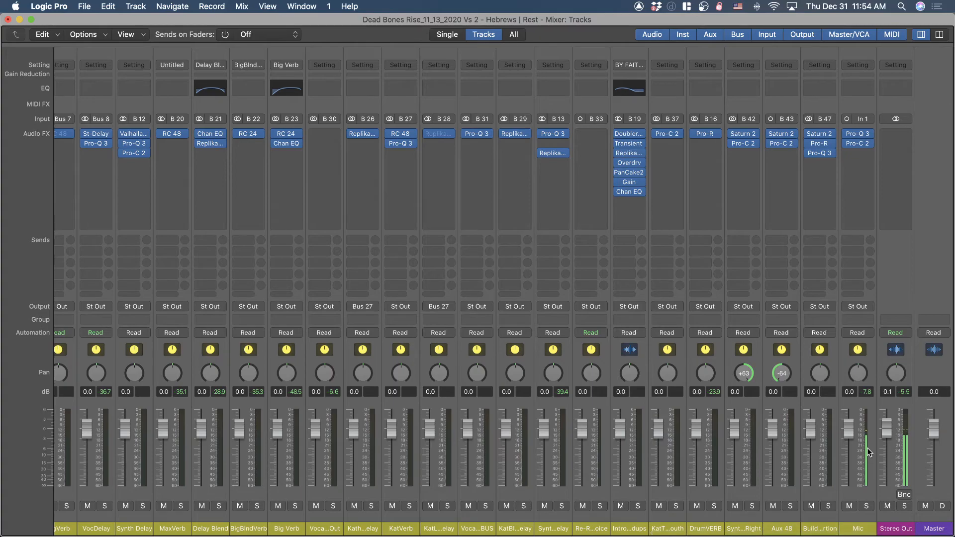
mouse_move(862, 457)
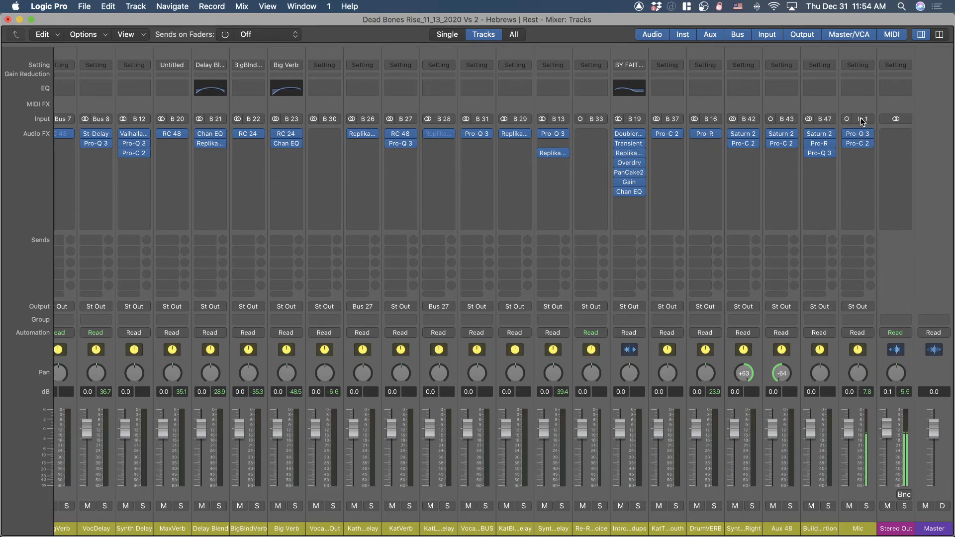
mouse_move(862, 119)
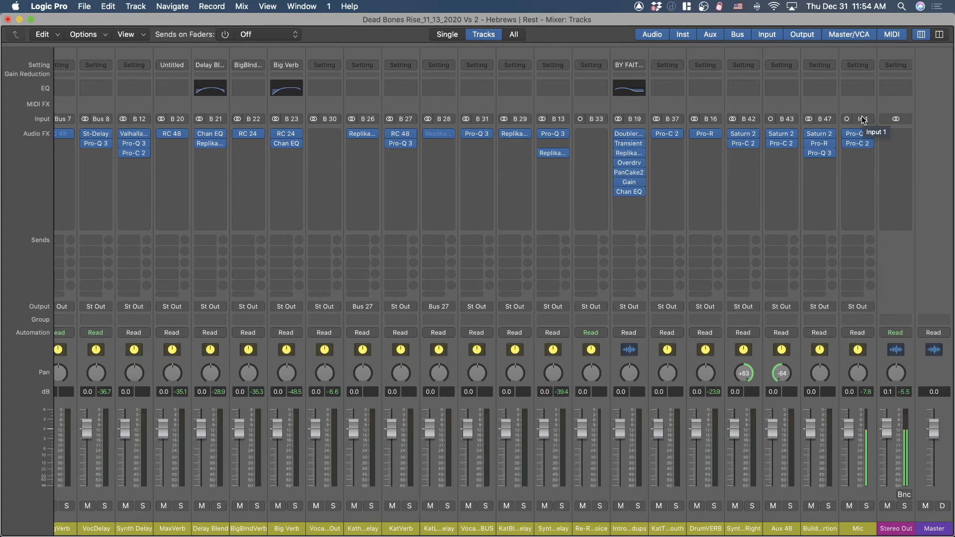
mouse_move(861, 112)
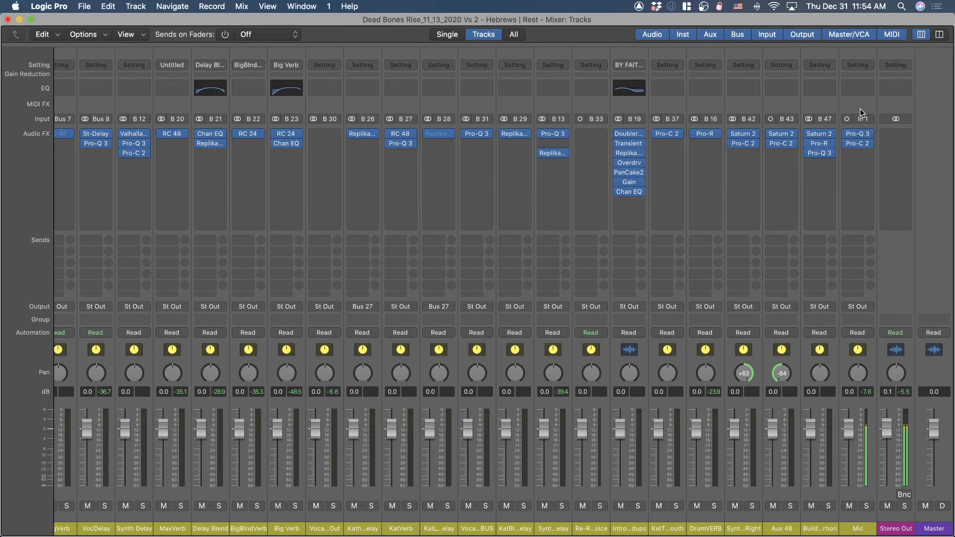